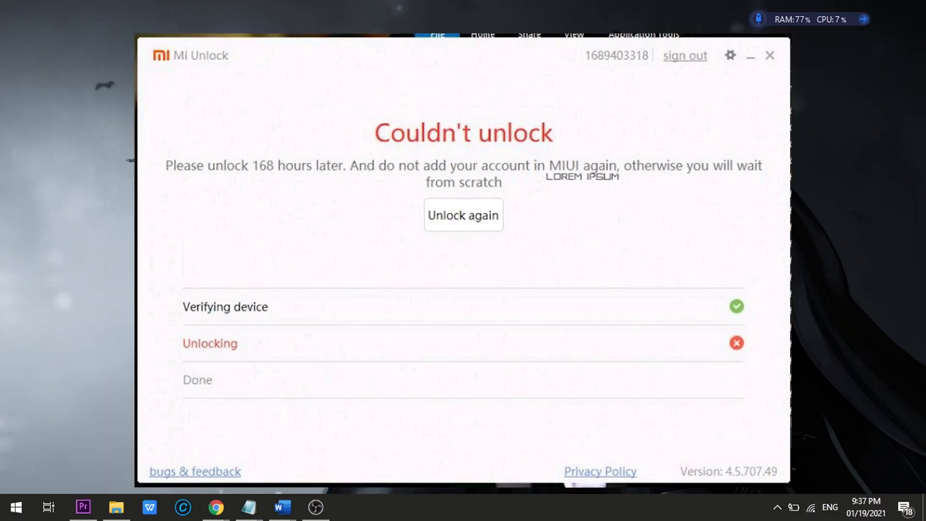
Step: Close the Mi Unlock window reporting the failed unlock with its 168-hour wait notice
{"action": "left_click", "coordinate": [770, 55]}
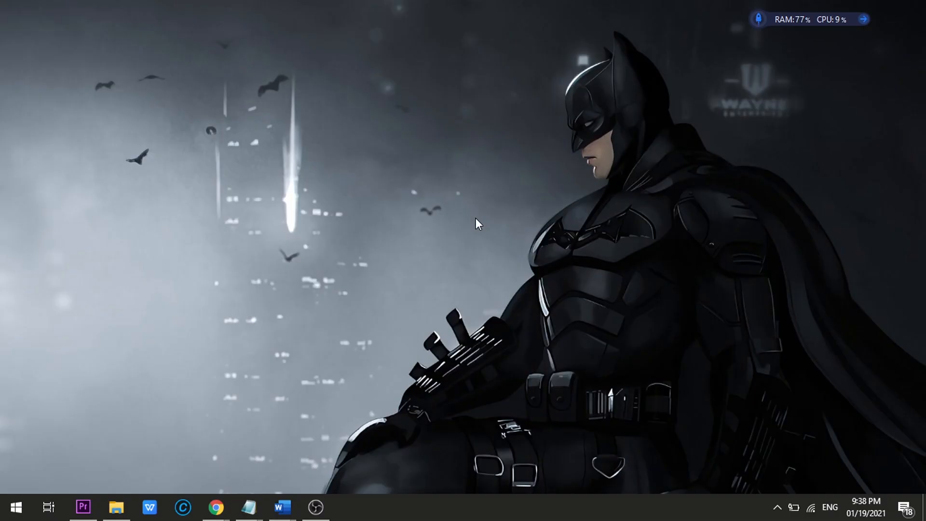
Step: Bring up Documents > New folder (2) holding TWRP for surya, Magisk-v21.2.zip and MIUI_Launcher.zip
{"action": "left_click", "coordinate": [315, 506]}
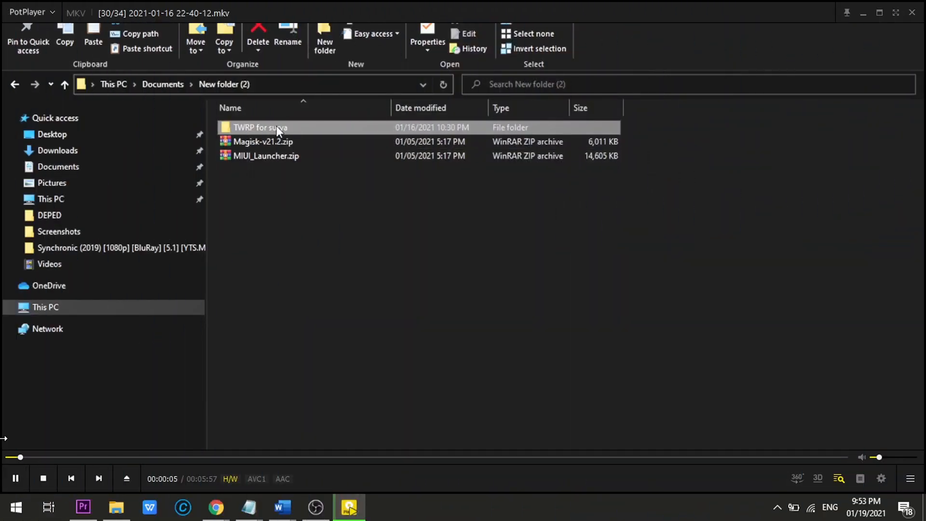
Step: Enter the TWRP for surya folder and launch Flash.bat to start the POCO X3 NFC recovery toolkit
{"action": "double_click", "coordinate": [260, 128]}
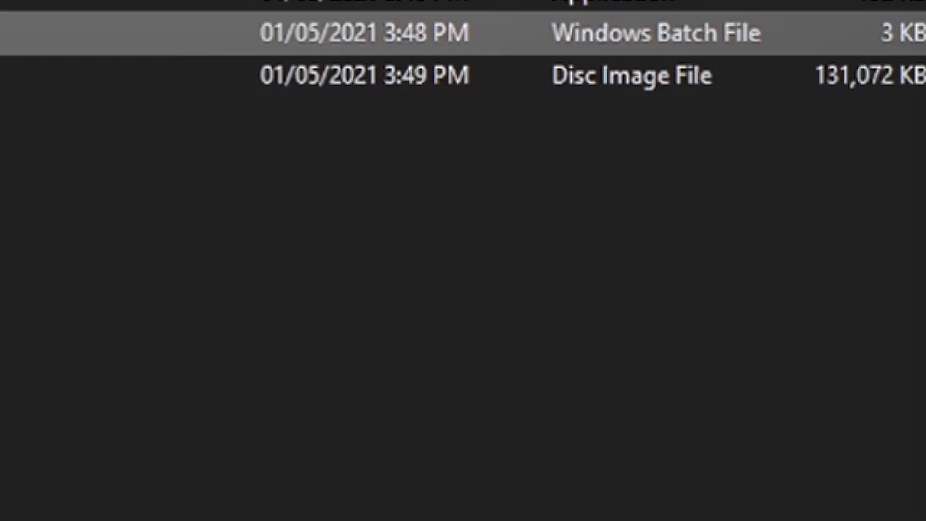
{"action": "scroll", "scroll_direction": "up", "scroll_amount": 3}
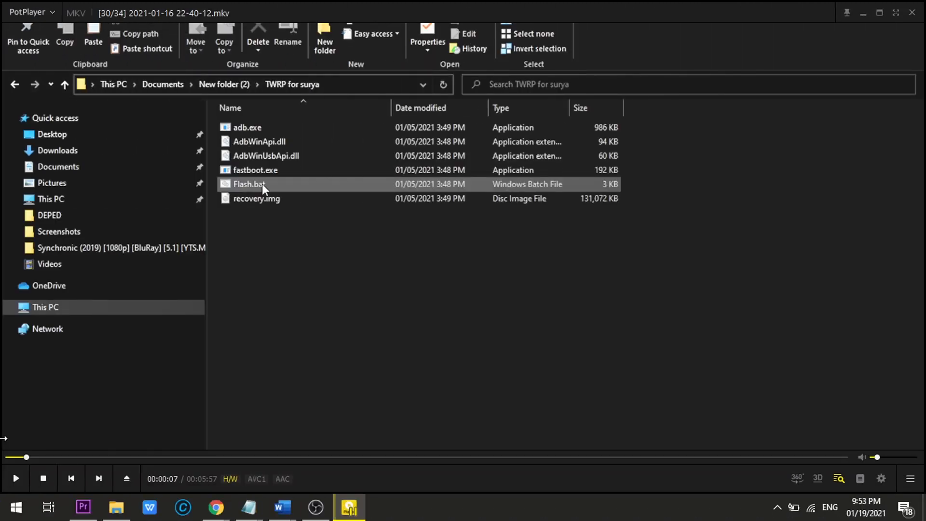
{"action": "double_click", "coordinate": [248, 183]}
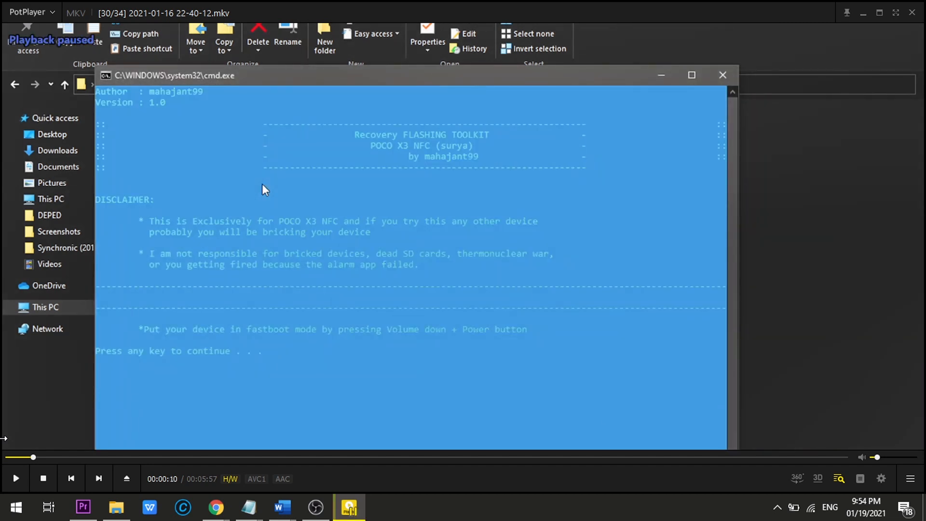